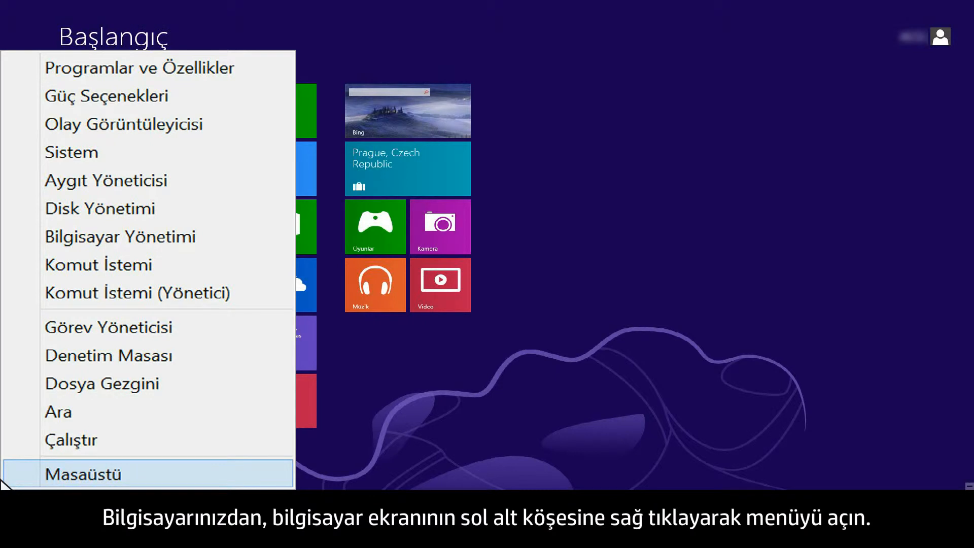
- Open Windows Search from the bottom-left Start corner power user menu
click(59, 412)
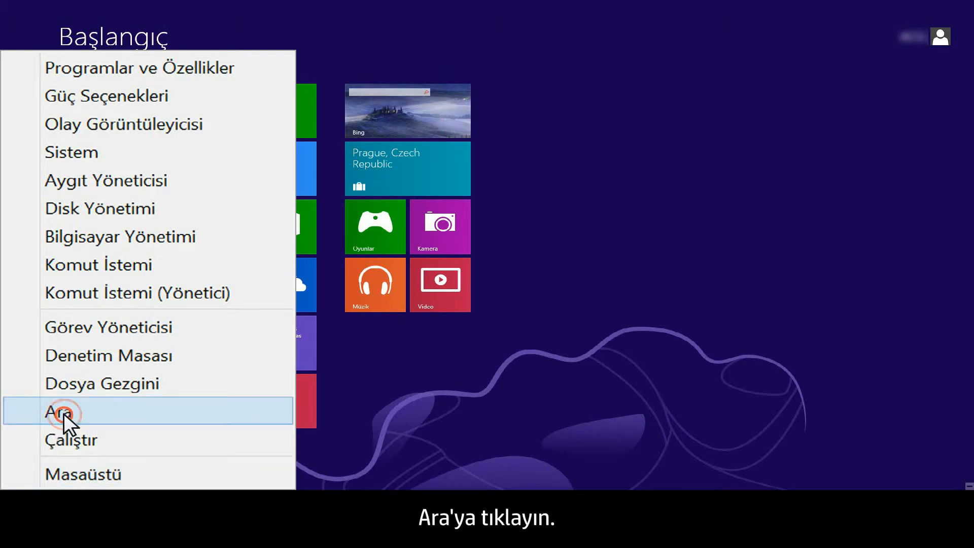
click(61, 413)
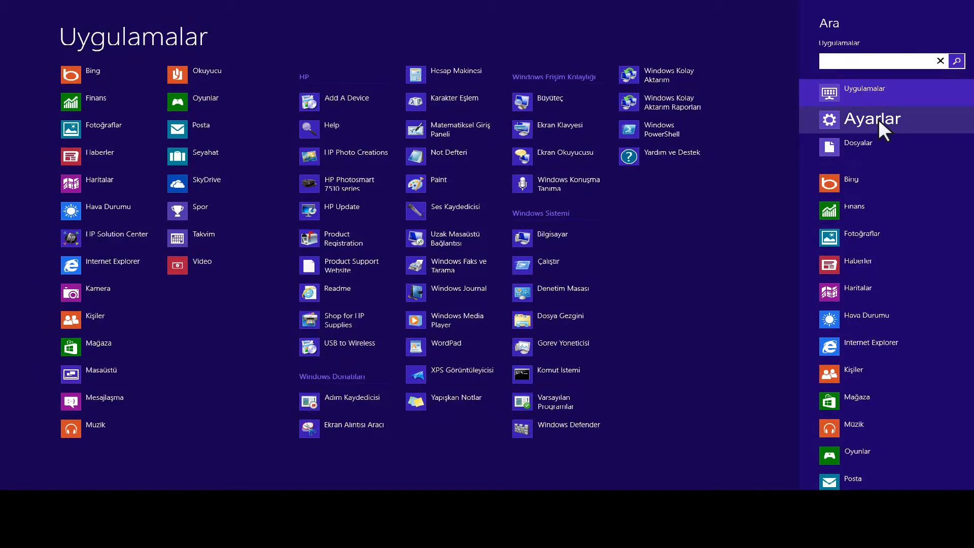
- Search Settings for 'Aygıtlar ve Yazıcılar', open it, and bring up the HP Photosmart 7510's actions
click(873, 118)
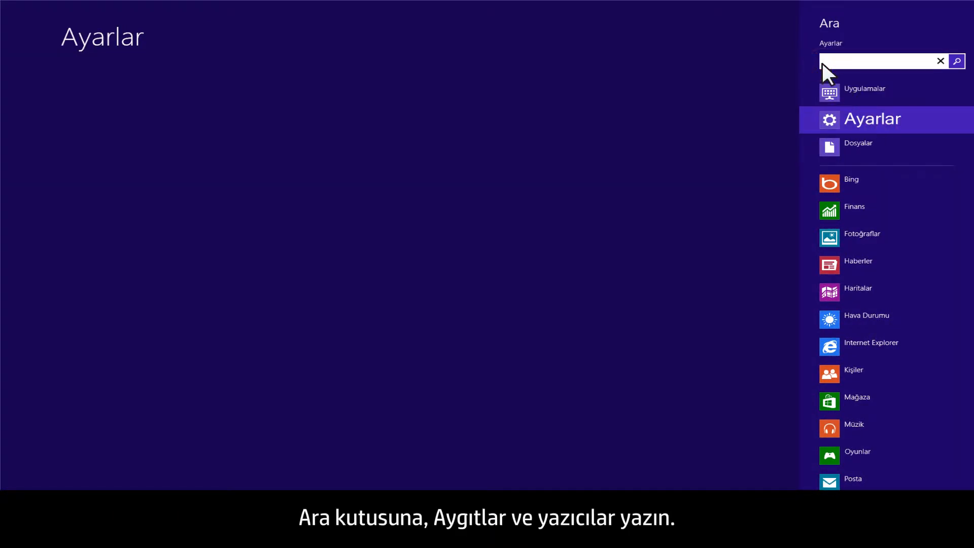
text(Aygıtlar ve Yazıcılar)
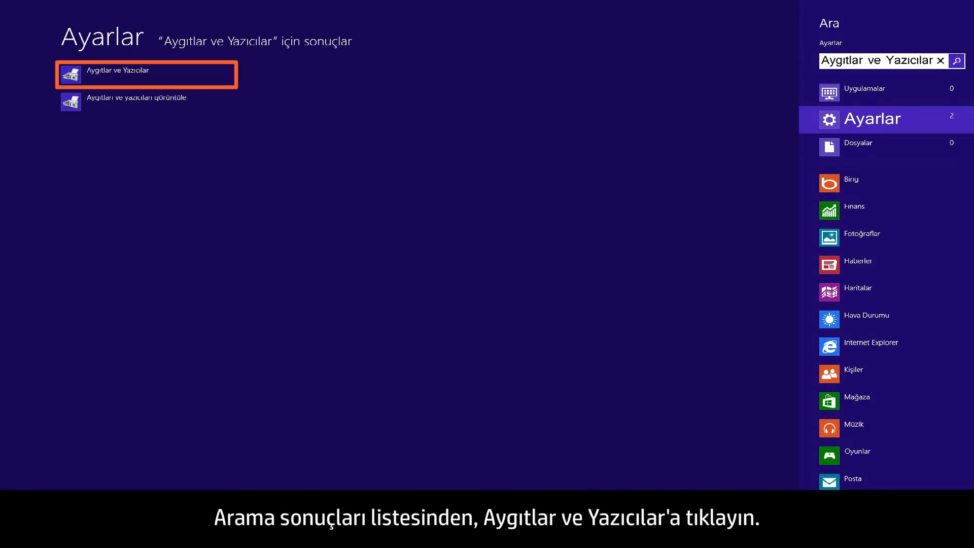
click(145, 75)
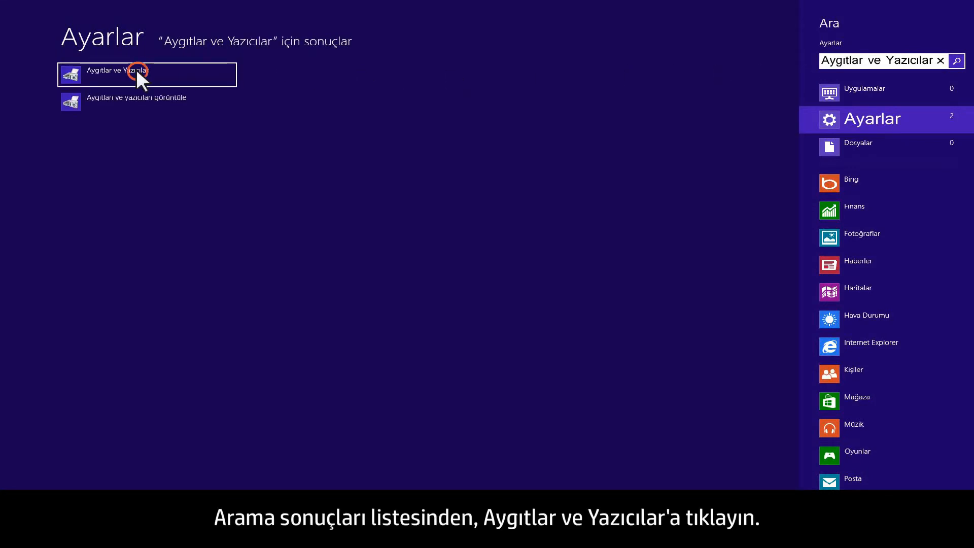
click(128, 74)
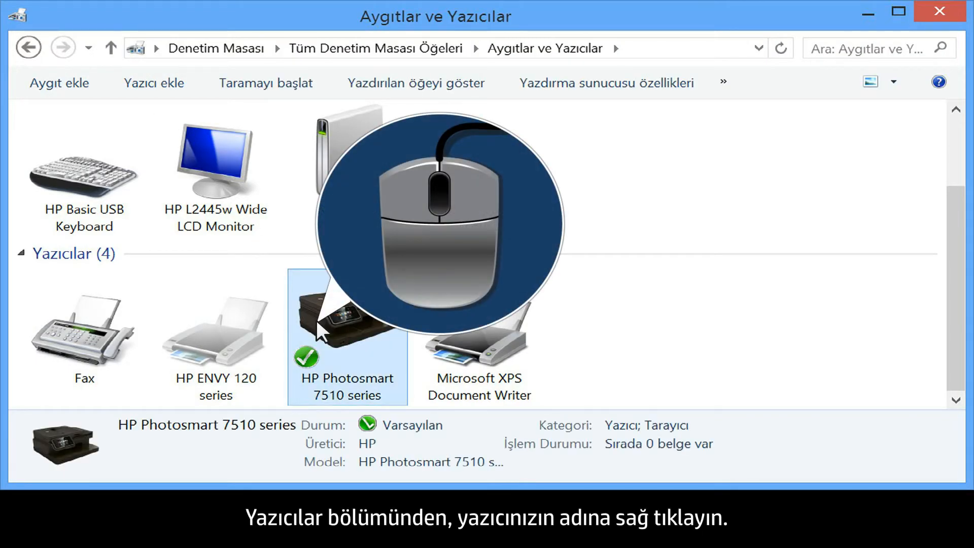
right_click(347, 311)
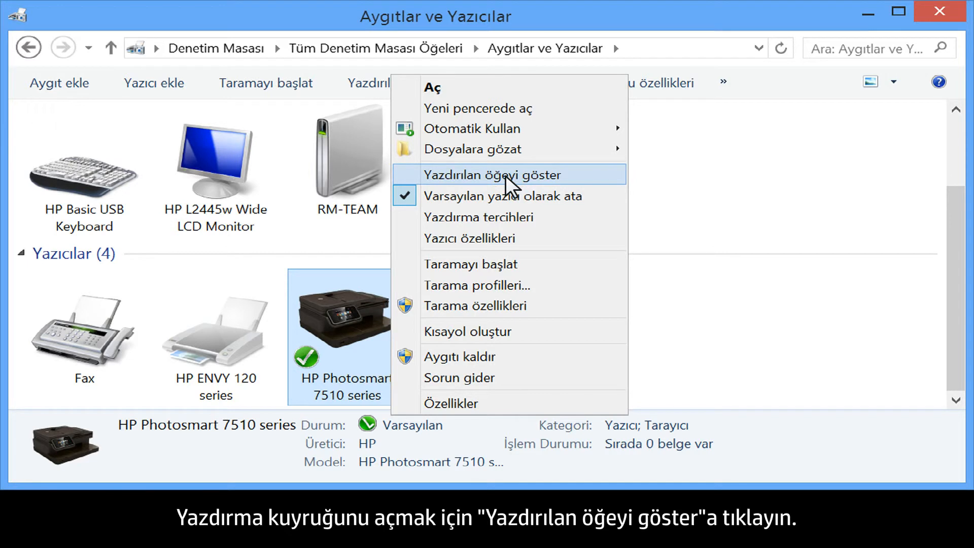
- From the printer's queue window, cancel all documents and confirm, leaving 0 jobs queued
click(492, 175)
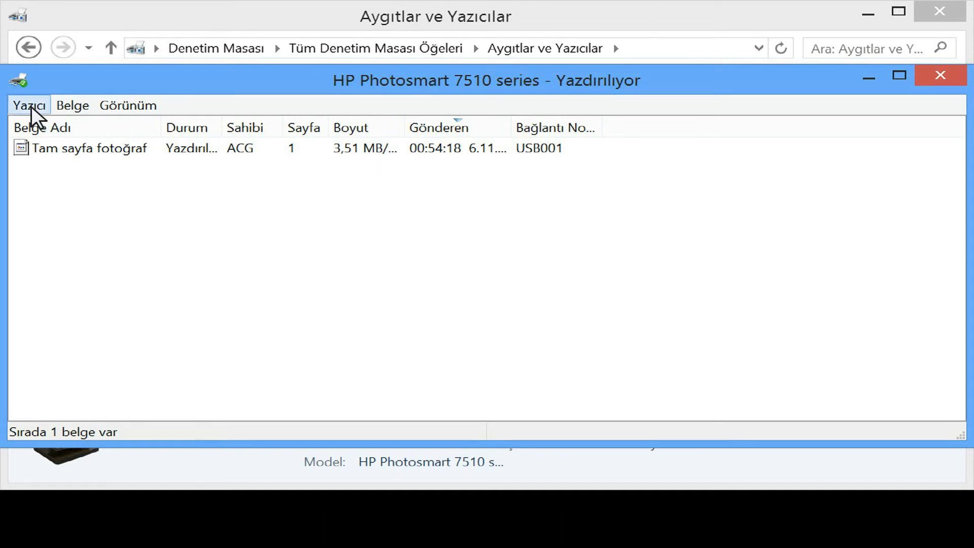
click(29, 105)
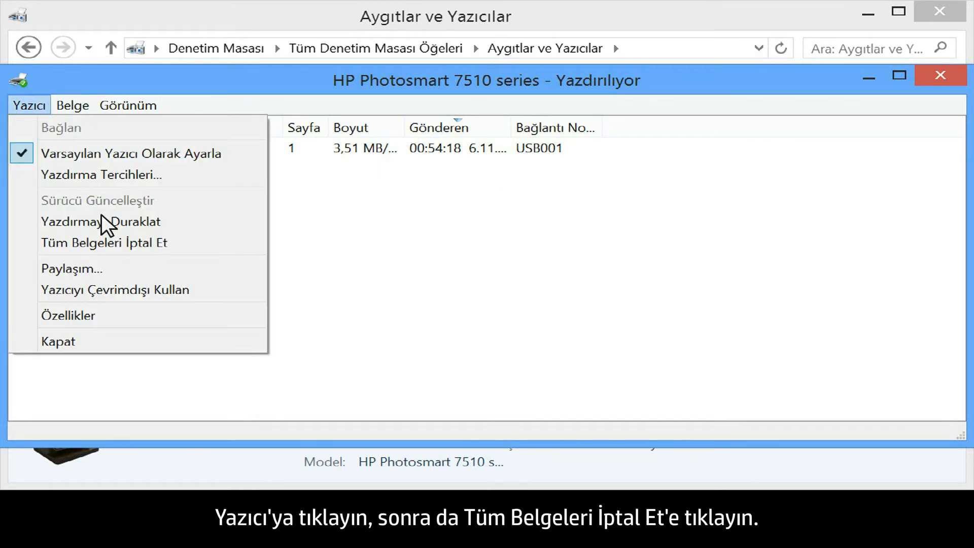
click(105, 243)
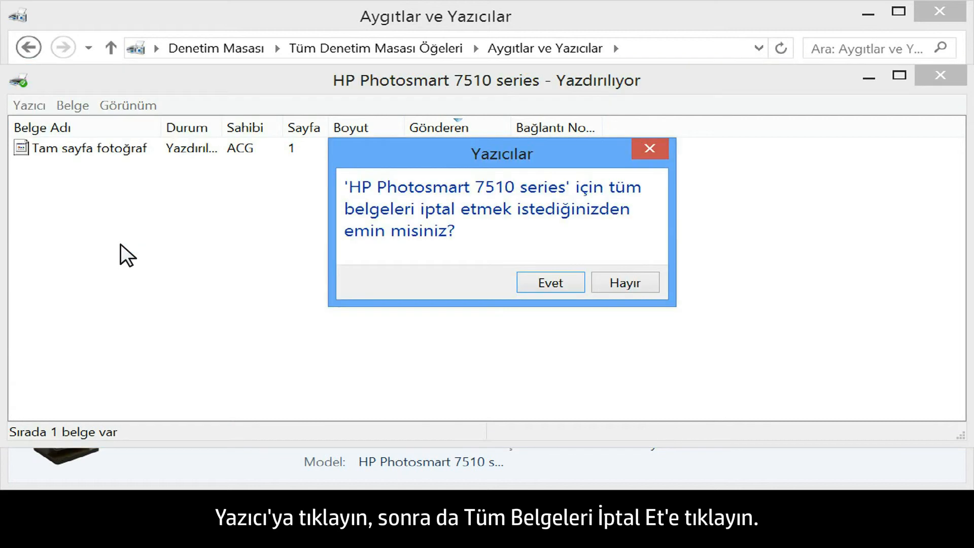
click(549, 282)
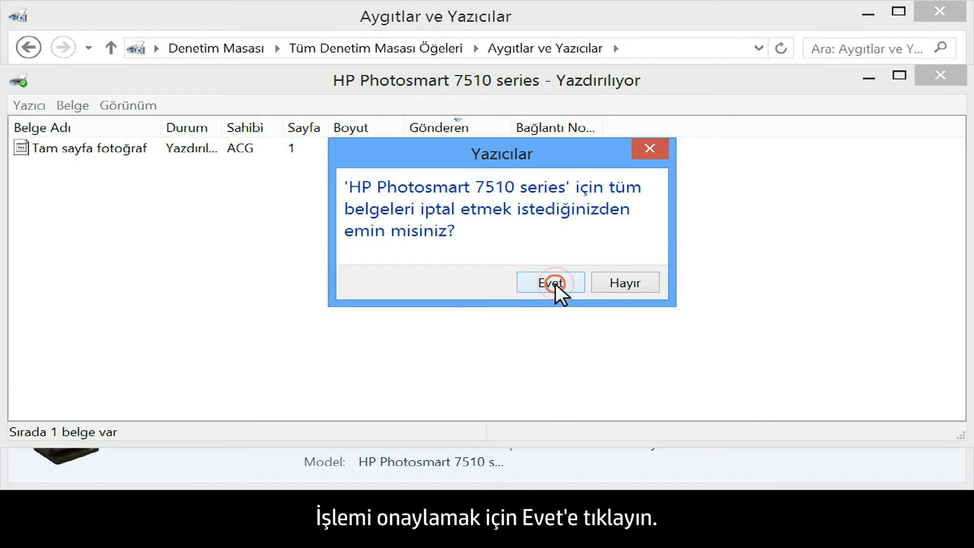
click(550, 283)
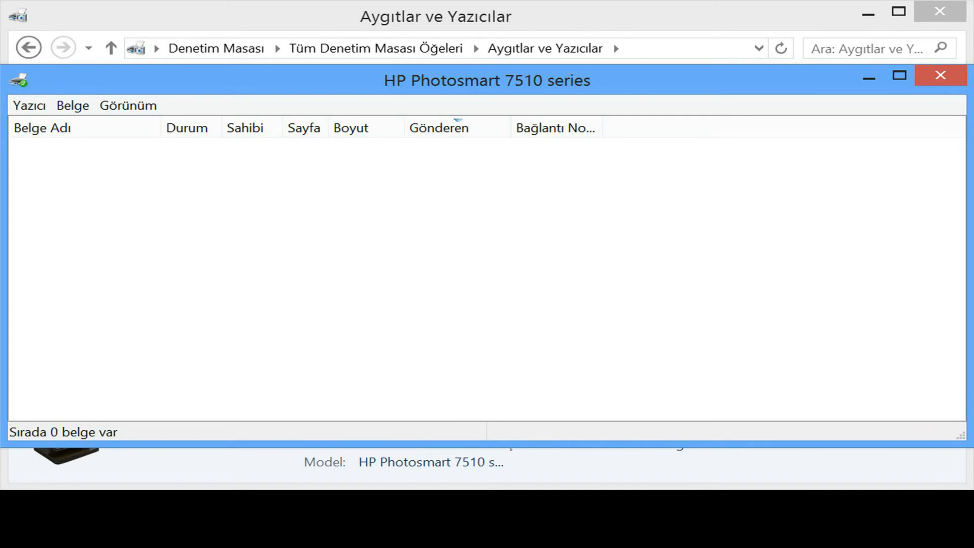